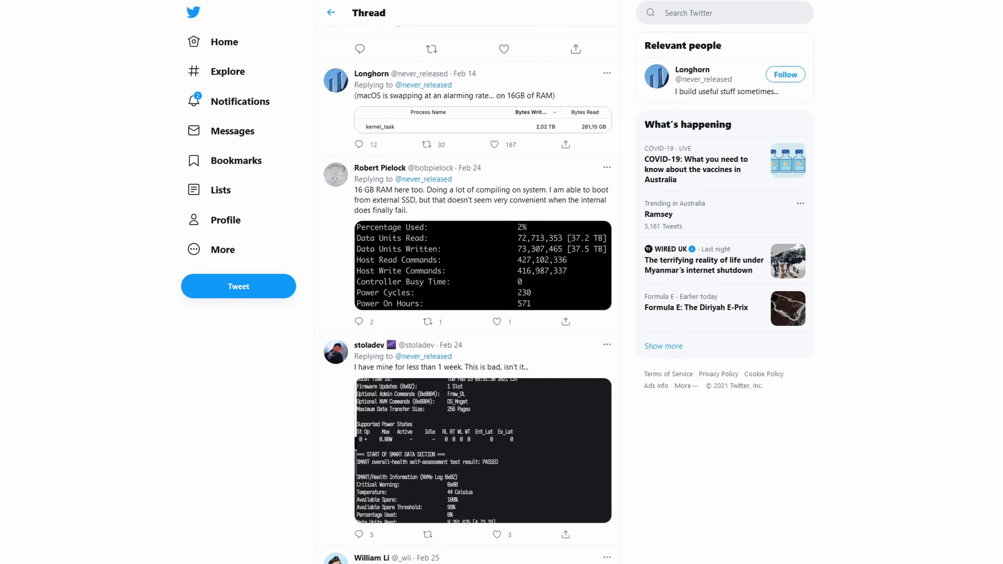
pyautogui.scroll(-3)
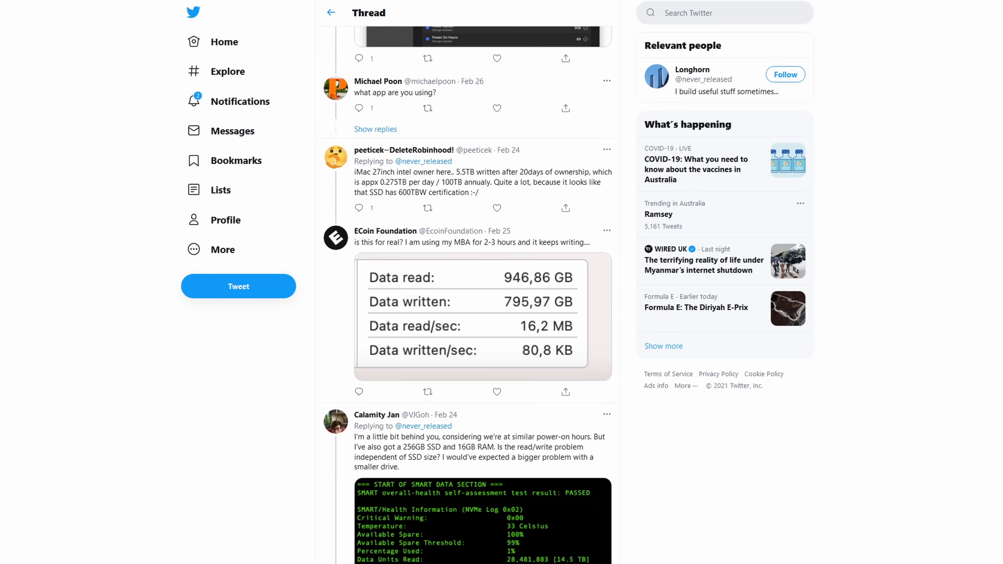
pyautogui.scroll(-3)
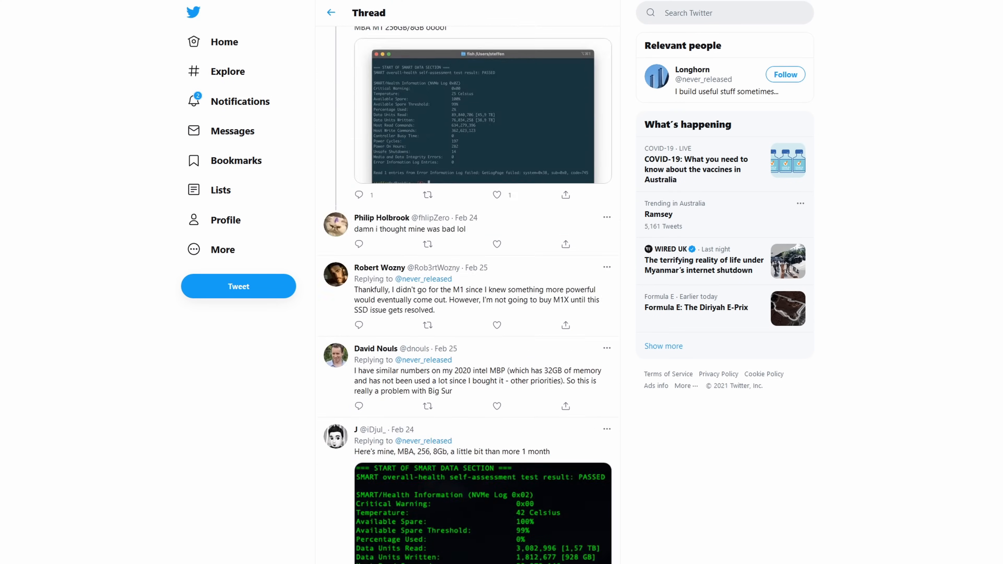
pyautogui.scroll(-3)
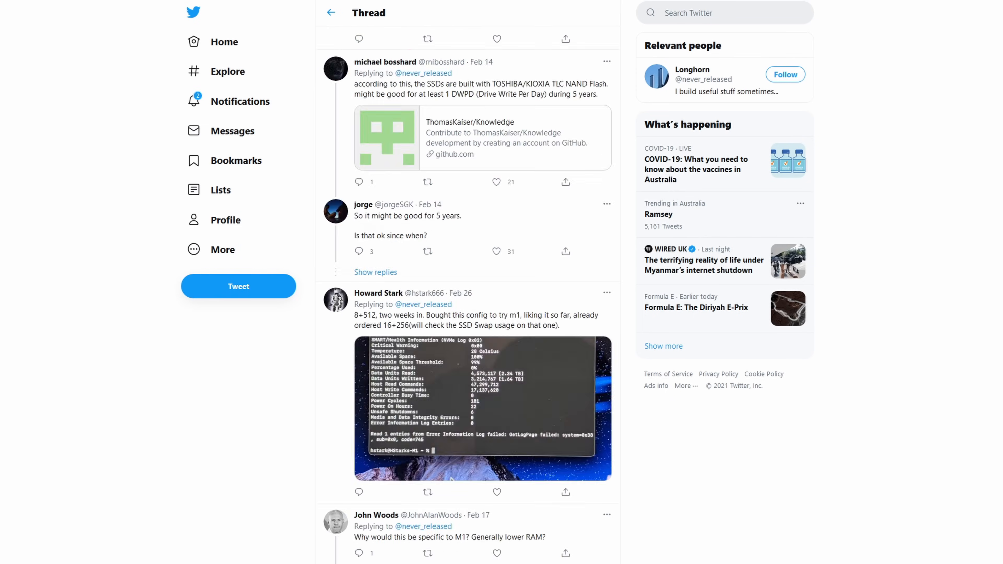
pyautogui.scroll(-3)
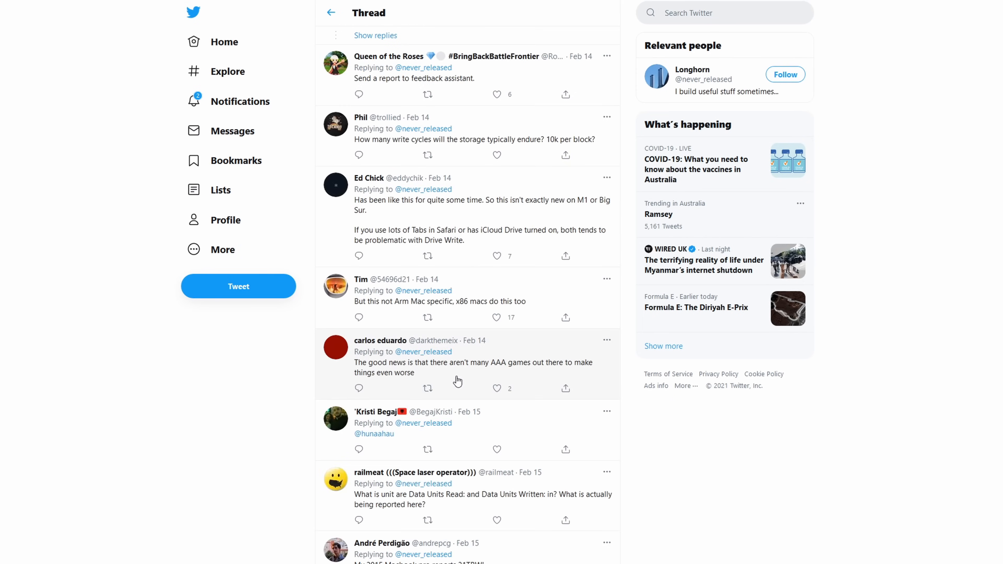
pyautogui.scroll(-3)
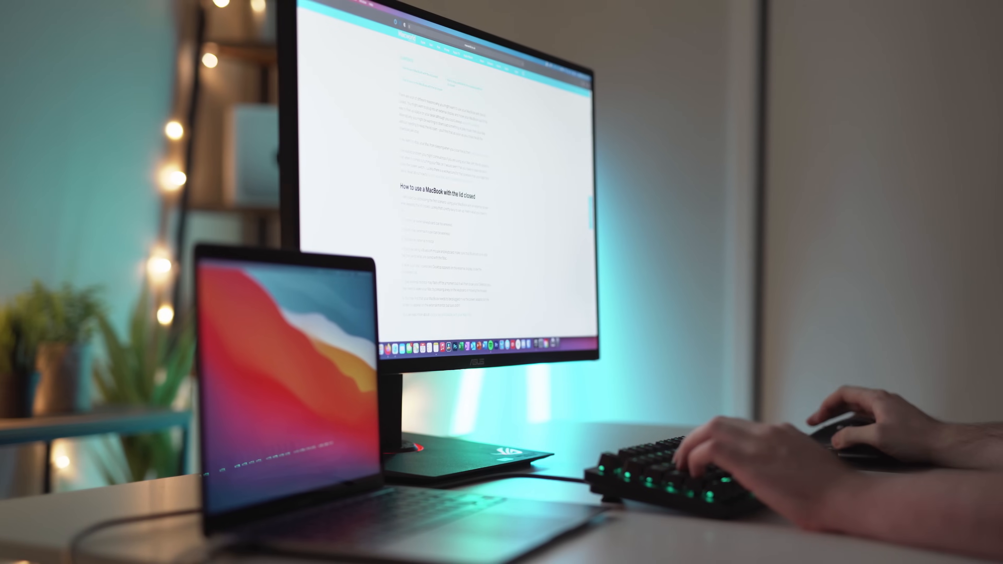
pyautogui.scroll(3)
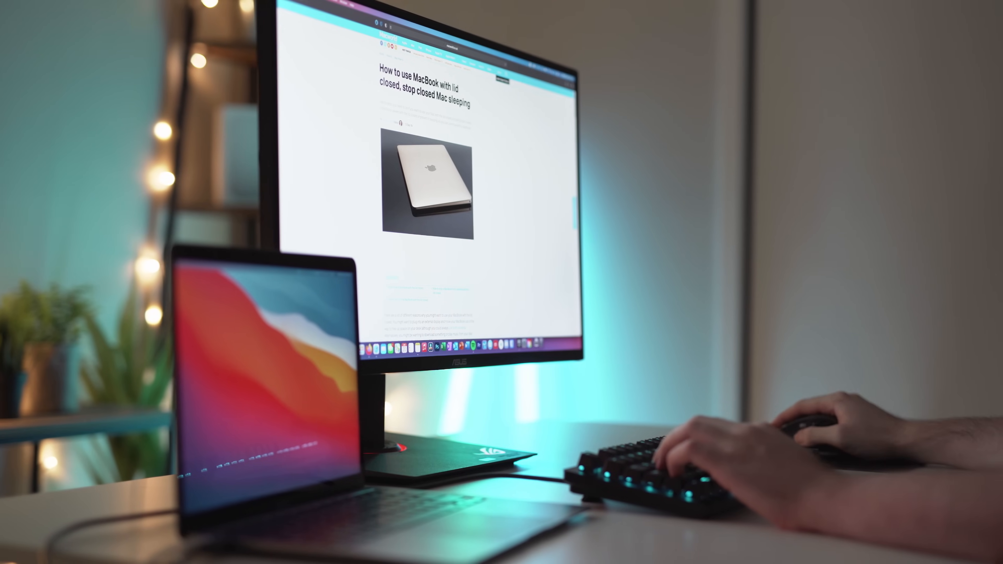
pyautogui.scroll(-3)
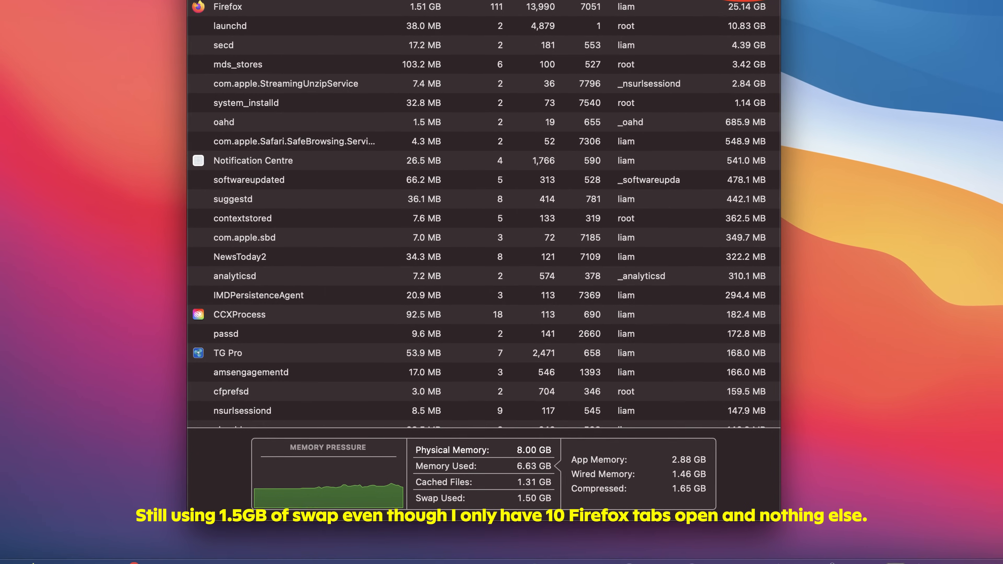
pyautogui.scroll(-3)
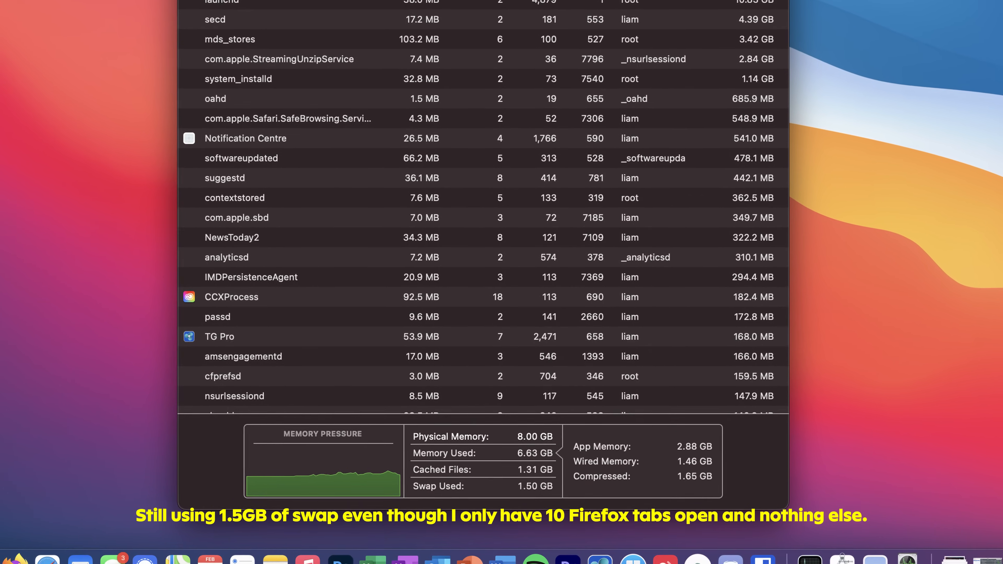